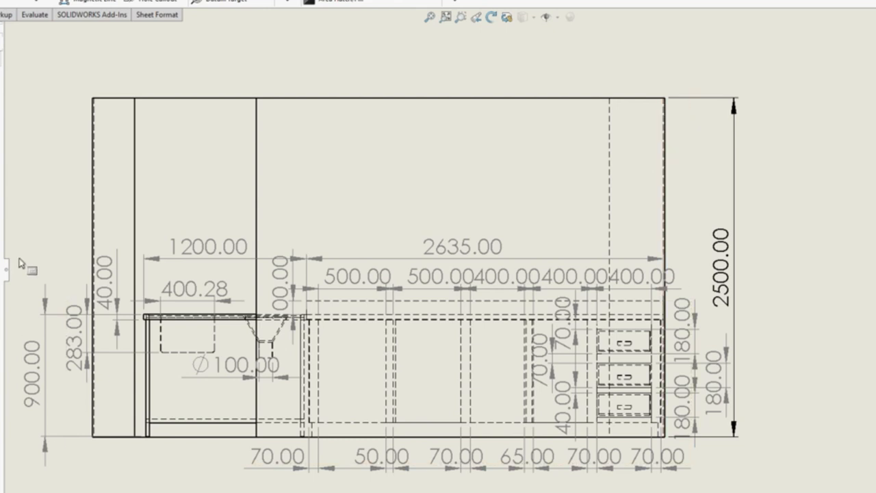
Select the 500 width dimension and bring up System Options.
{"action": "left_click", "coordinate": [359, 277]}
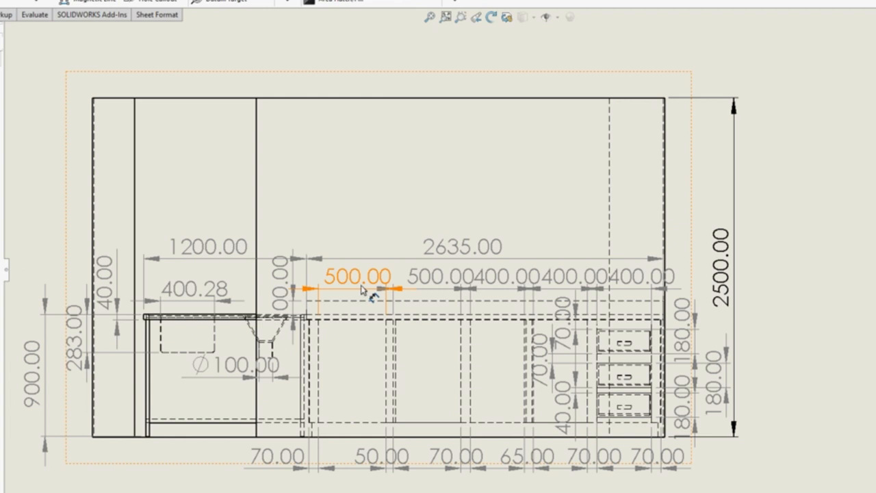
{"action": "left_click", "coordinate": [356, 277]}
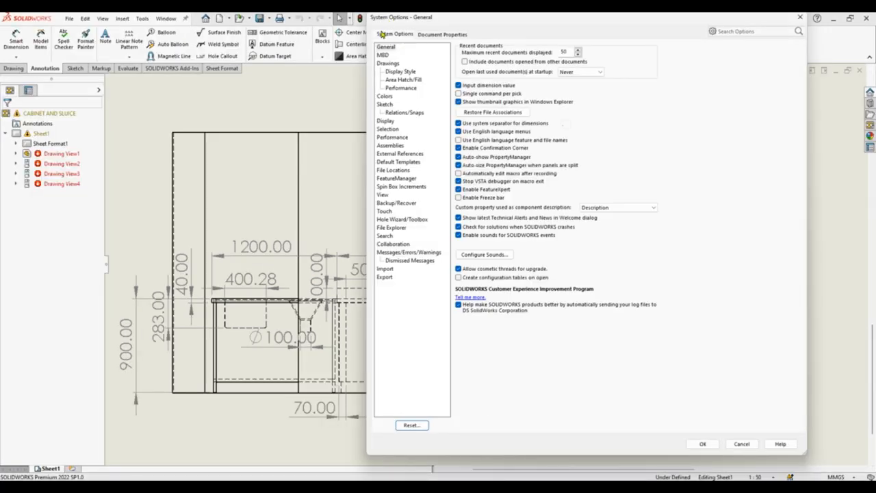
Go to Document Properties and show the Dimensions page under the ISO drafting standard.
{"action": "left_click", "coordinate": [442, 34]}
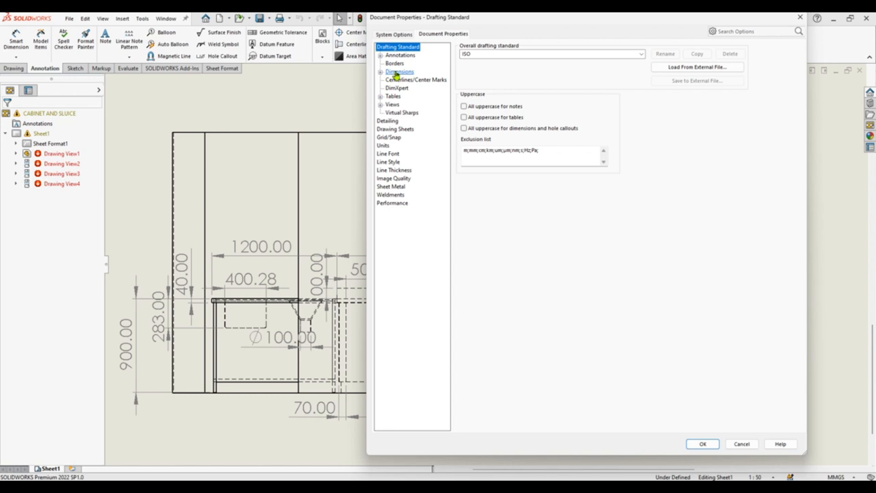
{"action": "left_click", "coordinate": [399, 72]}
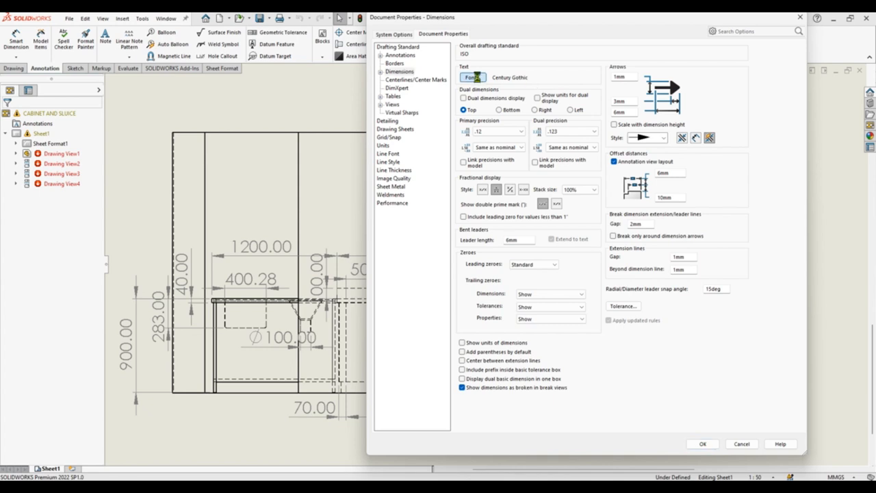
Change the dimension text font to Times New Roman with height specified in points.
{"action": "left_click", "coordinate": [471, 77]}
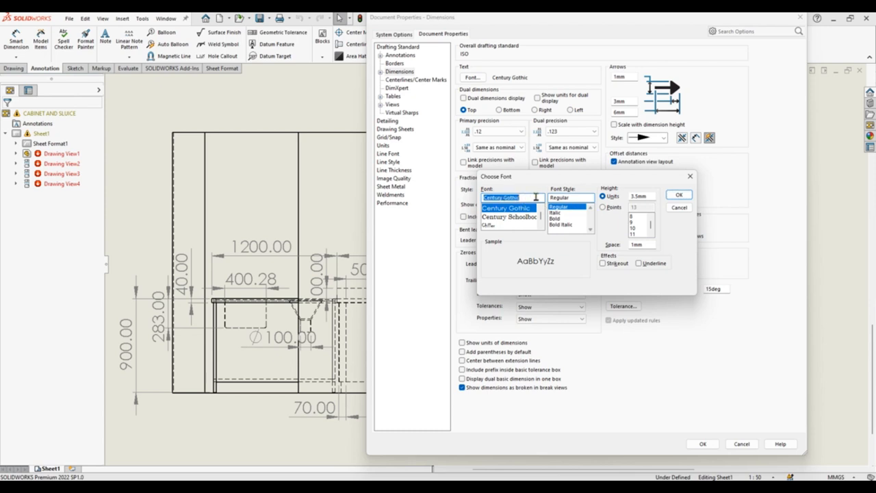
{"action": "type", "text": "times"}
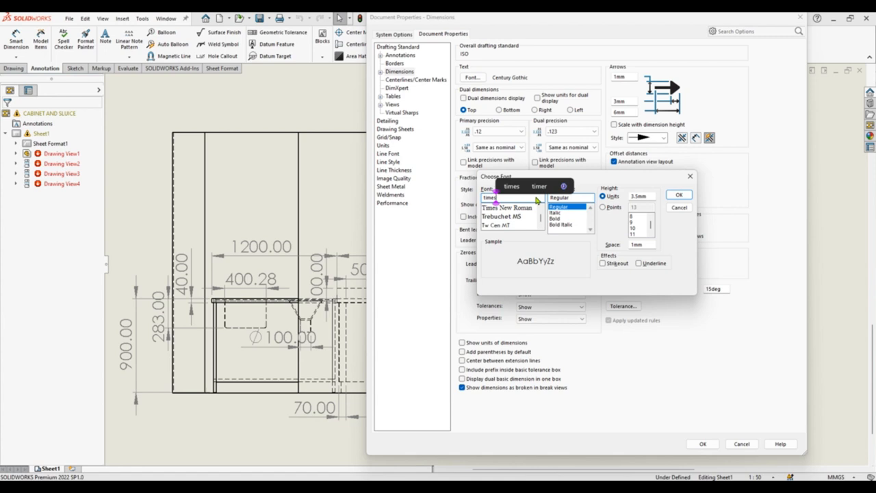
{"action": "left_click", "coordinate": [507, 207]}
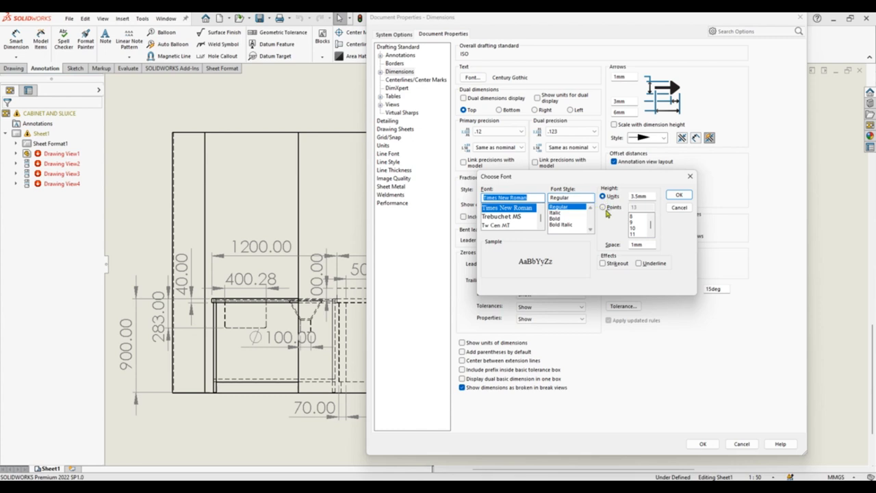
{"action": "left_click", "coordinate": [602, 206]}
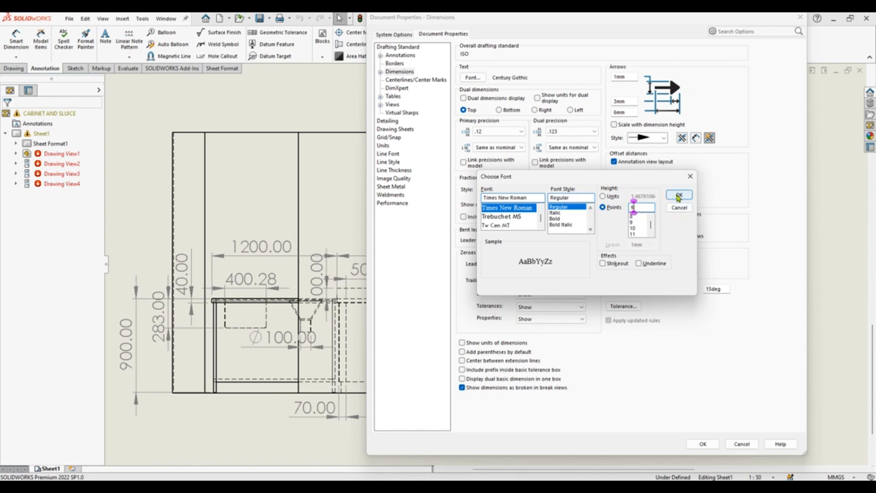
{"action": "left_click", "coordinate": [679, 194]}
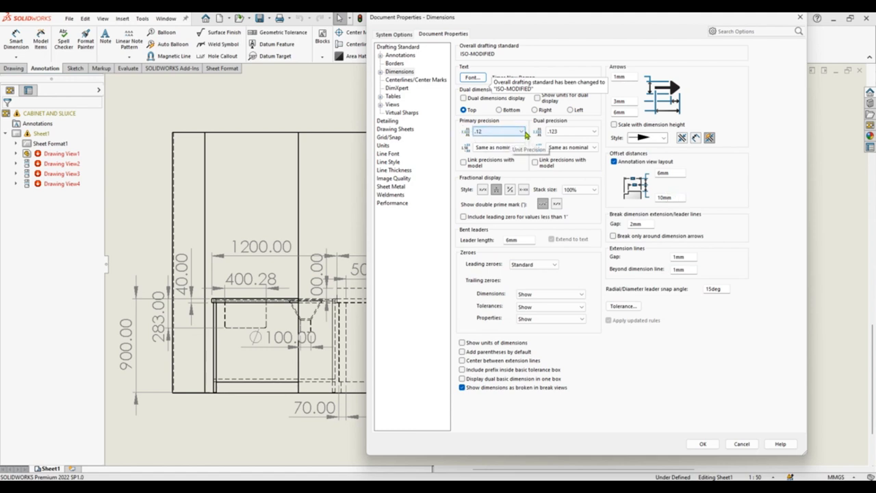
Set primary precision to None, arrows to 0/1/1 mm, leader and offsets to 2 mm, and apply.
{"action": "left_click", "coordinate": [521, 132]}
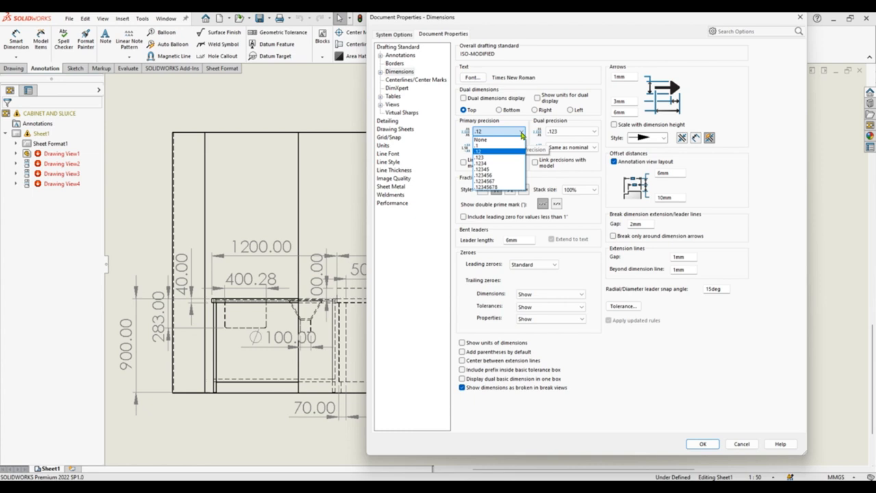
{"action": "left_click", "coordinate": [480, 140]}
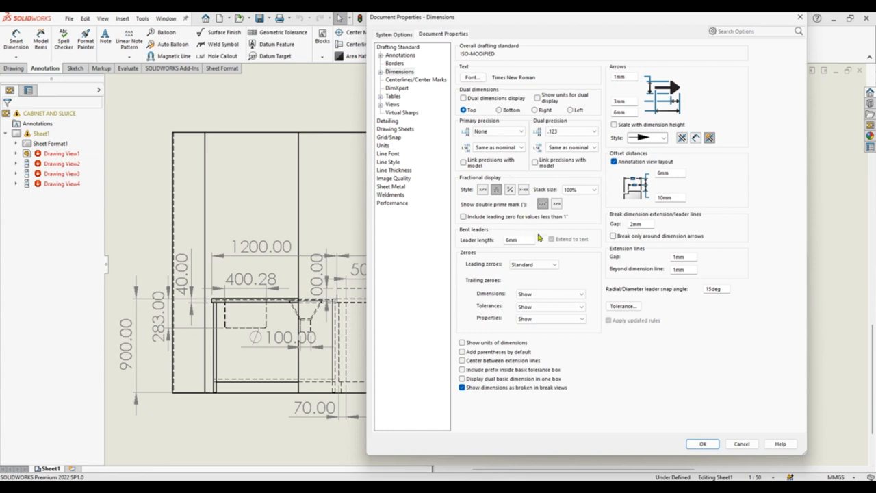
{"action": "mouse_move", "coordinate": [554, 248]}
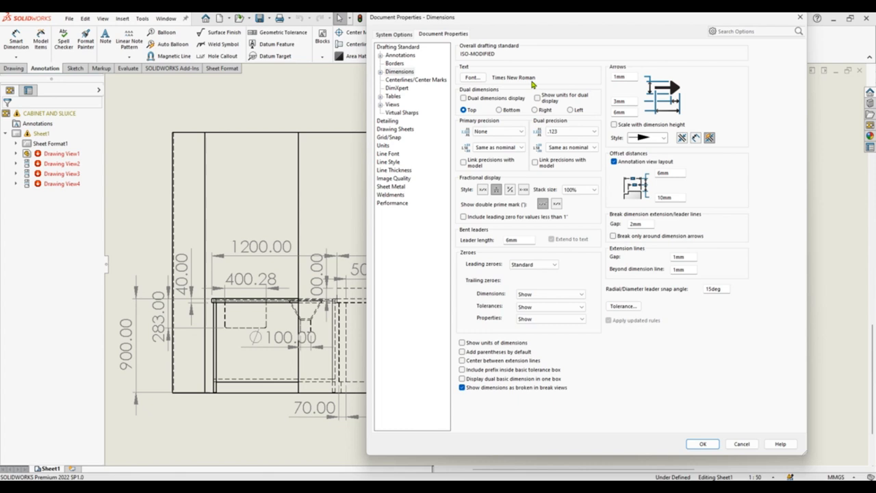
{"action": "mouse_move", "coordinate": [628, 76]}
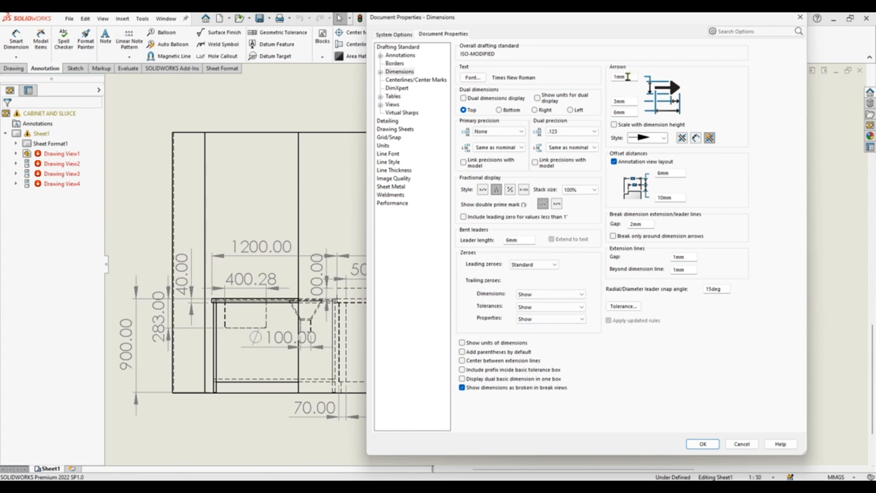
{"action": "mouse_move", "coordinate": [610, 92]}
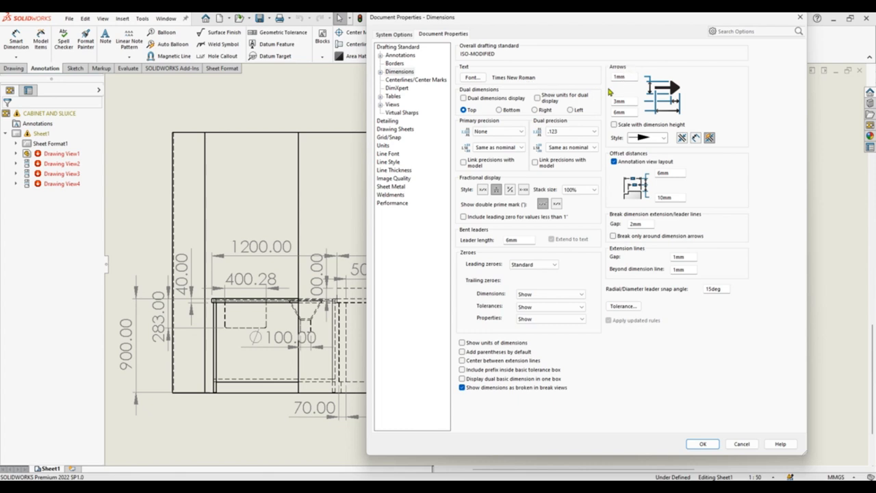
{"action": "left_click", "coordinate": [621, 77]}
{"action": "type", "text": "0"}
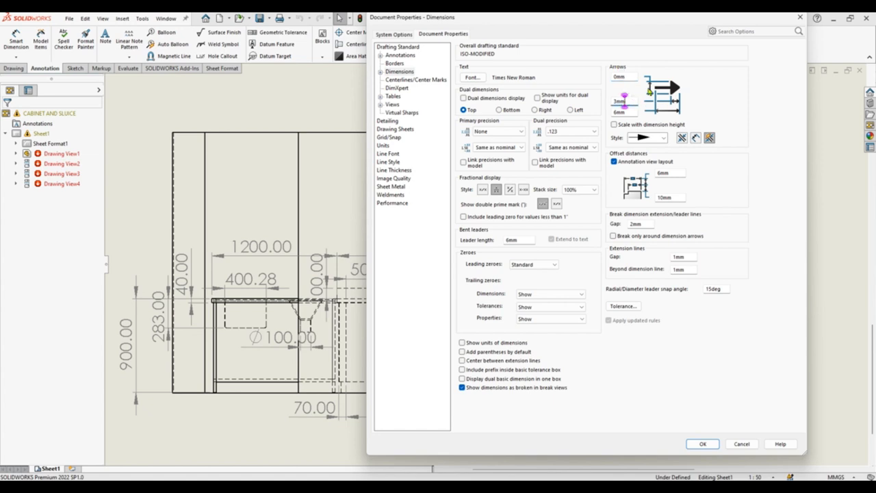
{"action": "mouse_move", "coordinate": [633, 100]}
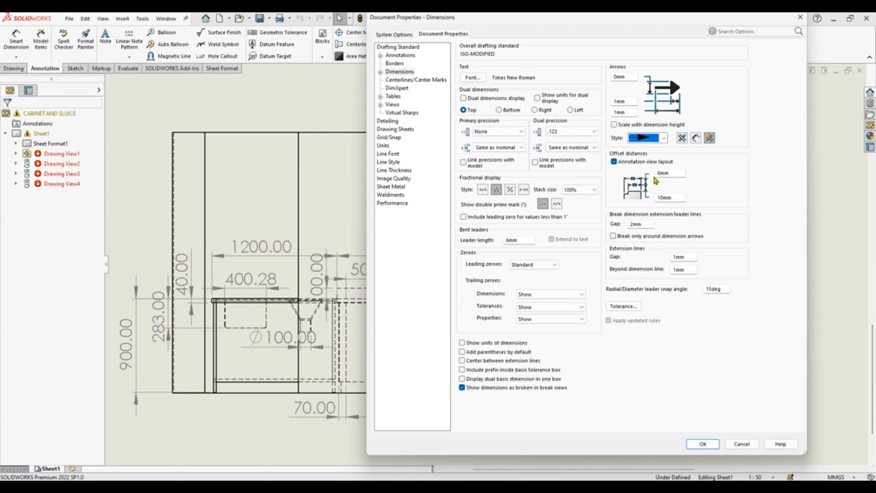
{"action": "mouse_move", "coordinate": [657, 182]}
{"action": "type", "text": "3"}
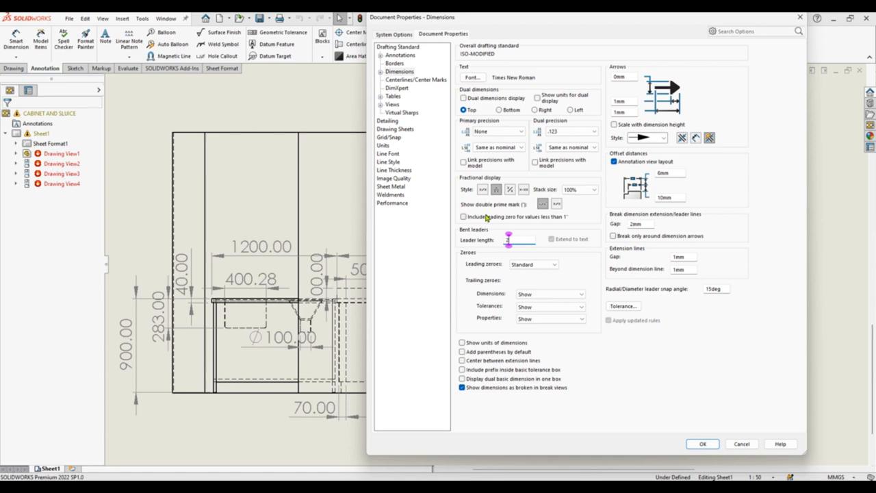
{"action": "left_click", "coordinate": [498, 131]}
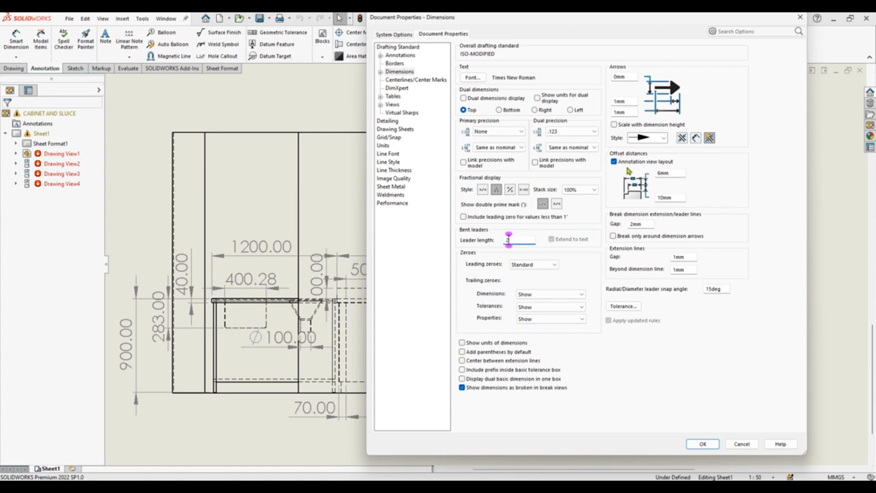
{"action": "mouse_move", "coordinate": [626, 171]}
{"action": "type", "text": "3"}
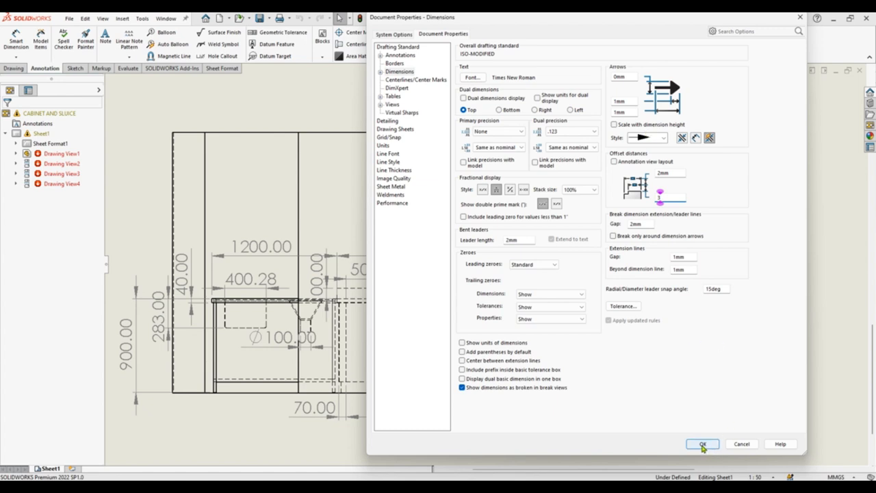
{"action": "left_click", "coordinate": [701, 444]}
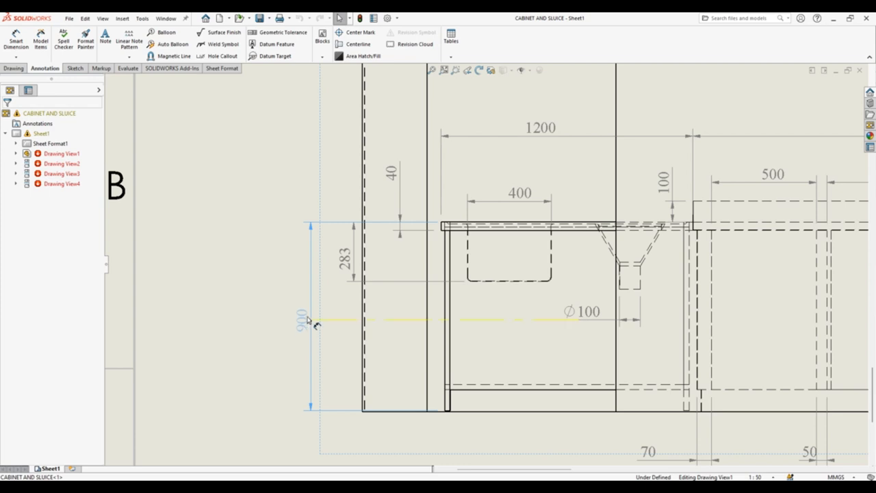
Drag the 900 and 283 height dimensions to sit neatly beside the cabinet view.
{"action": "left_click", "coordinate": [304, 320]}
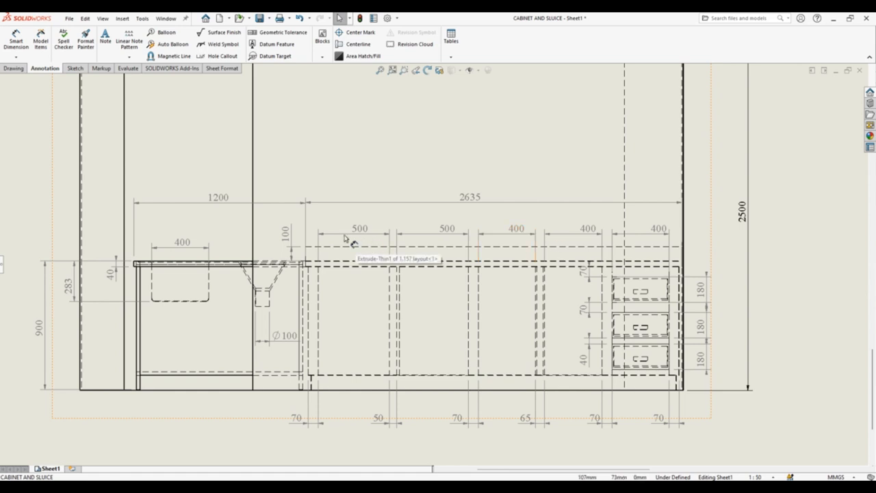
{"action": "left_click", "coordinate": [470, 197]}
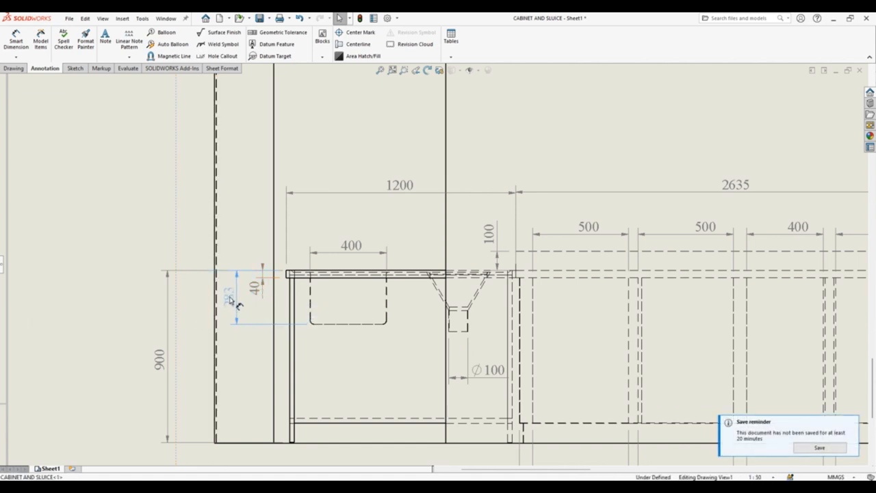
{"action": "left_click", "coordinate": [230, 294]}
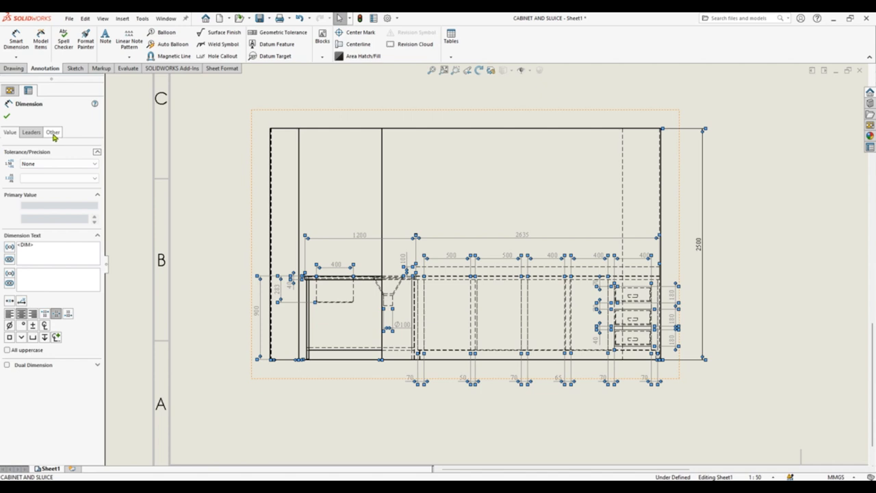
With all dimensions selected, show the Other properties and the Layer list offering FORMAT.
{"action": "left_click", "coordinate": [52, 132]}
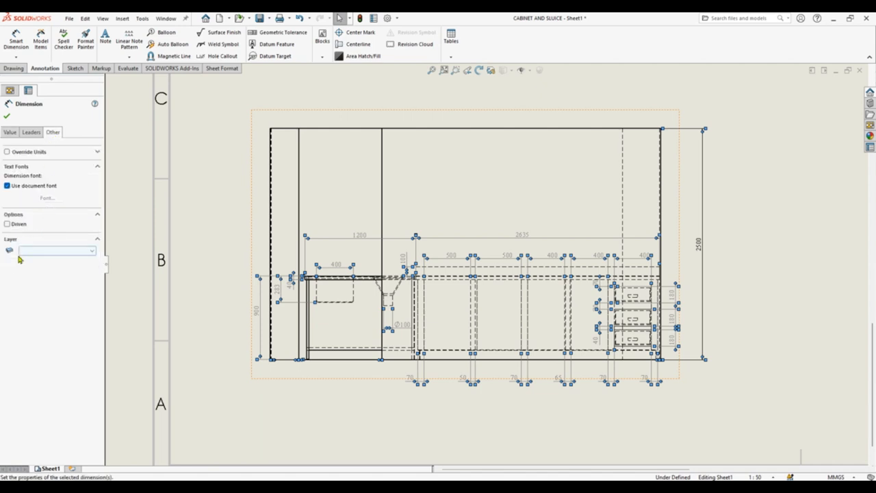
{"action": "left_click", "coordinate": [91, 250]}
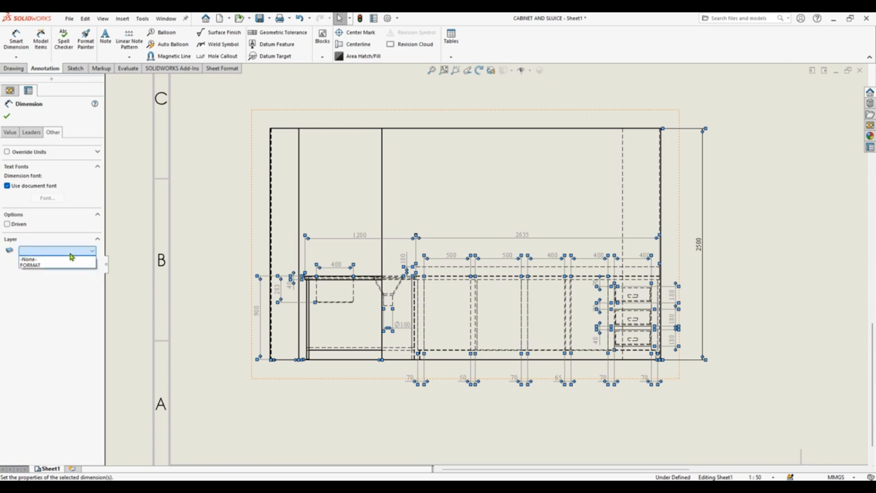